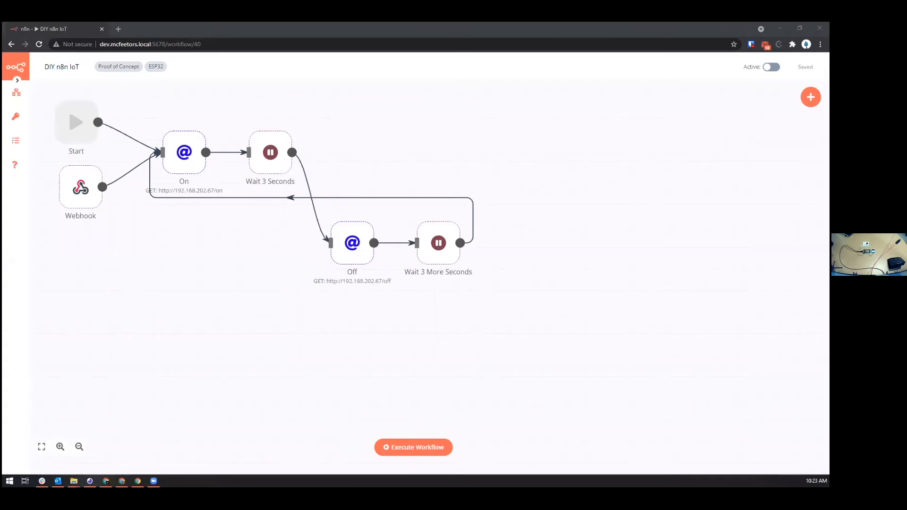
pyautogui.moveTo(81, 188)
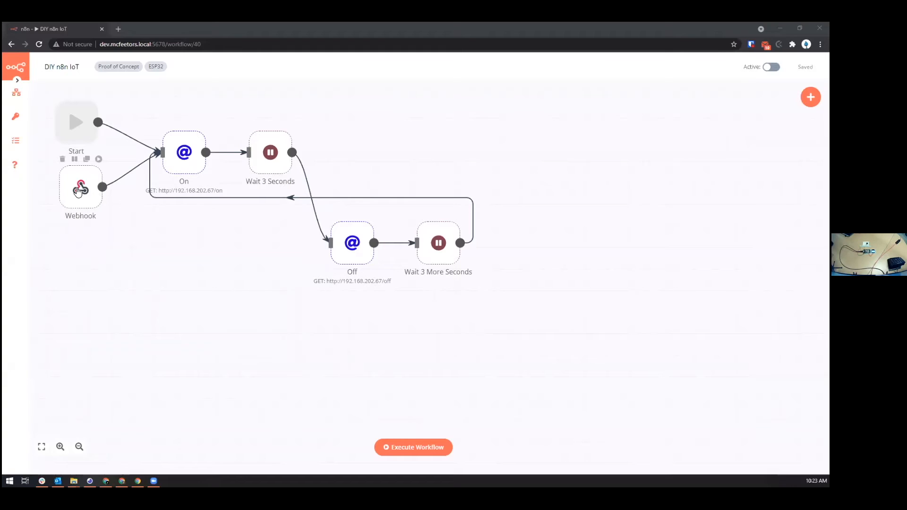
pyautogui.moveTo(83, 241)
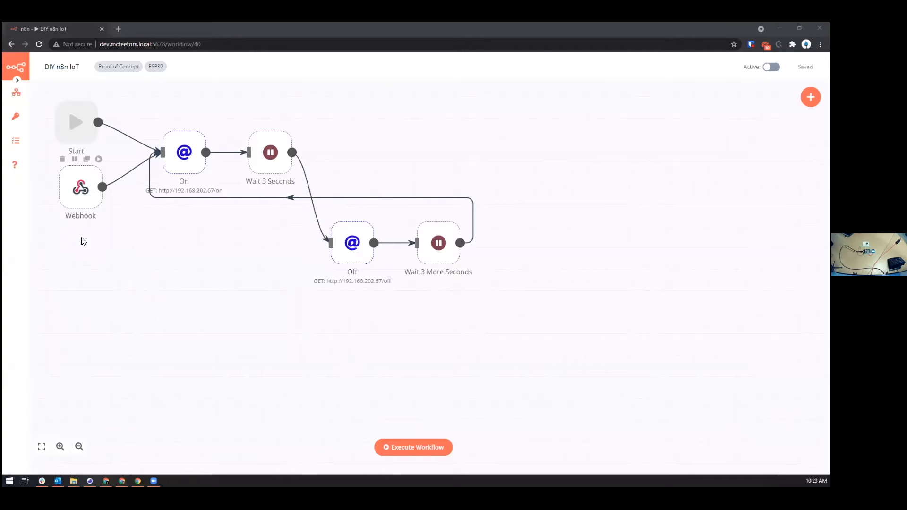
pyautogui.moveTo(240, 211)
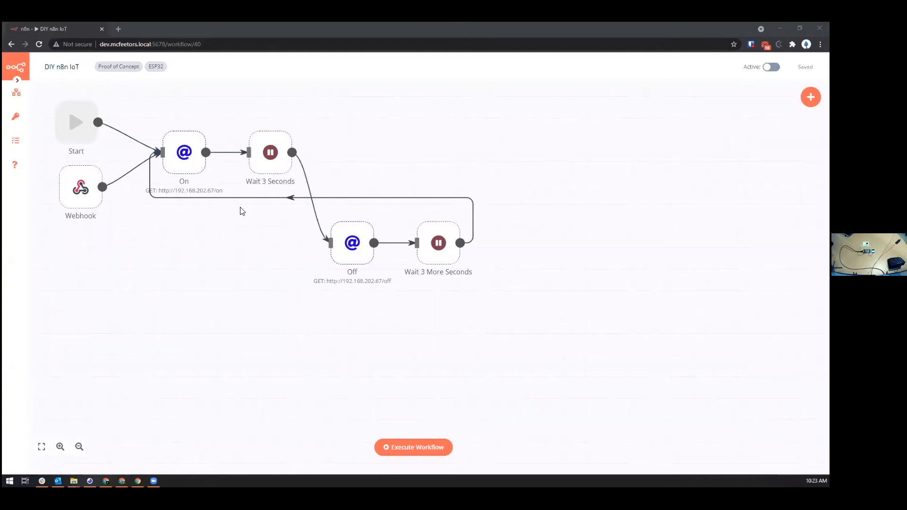
pyautogui.moveTo(235, 208)
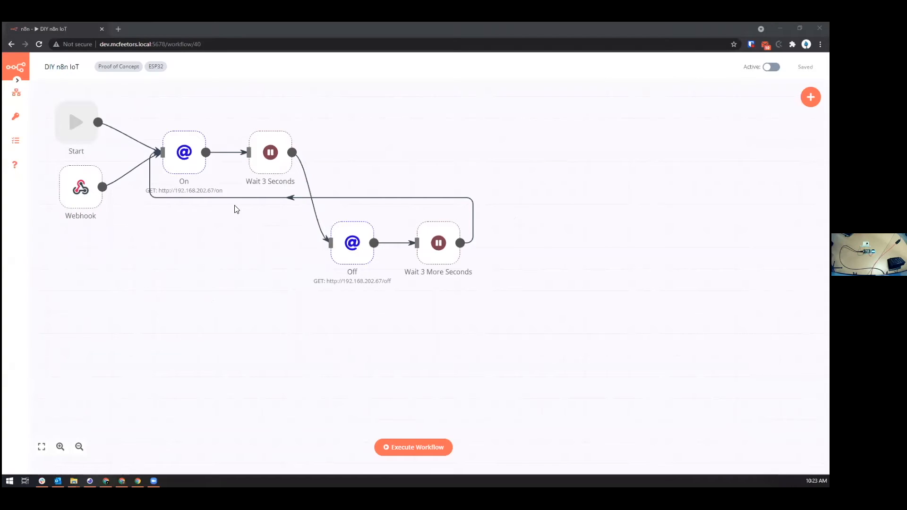
pyautogui.moveTo(125, 226)
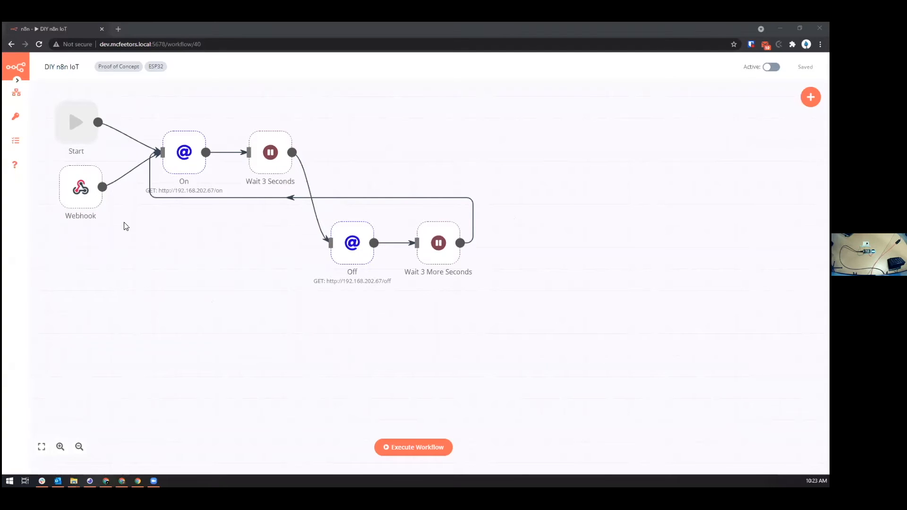
pyautogui.moveTo(398, 451)
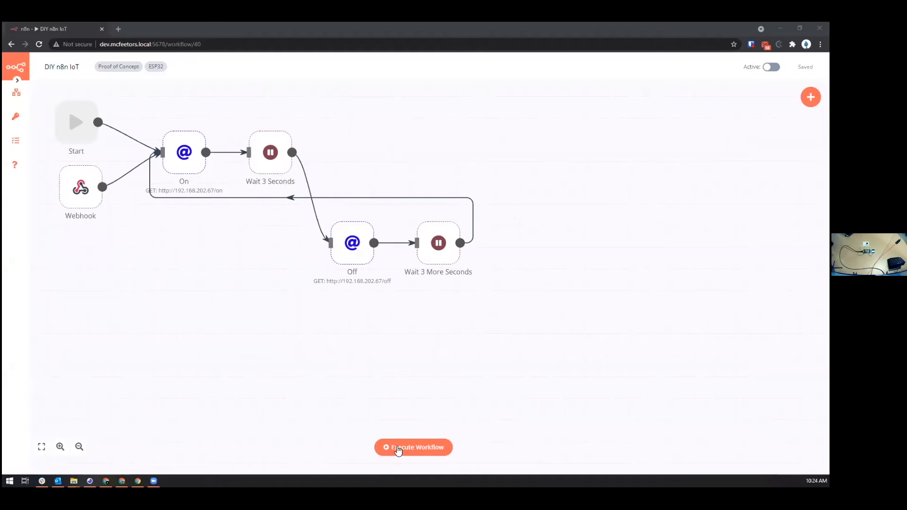
# - Execute the DIY n8n IoT workflow so it listens for the webhook call
pyautogui.click(413, 446)
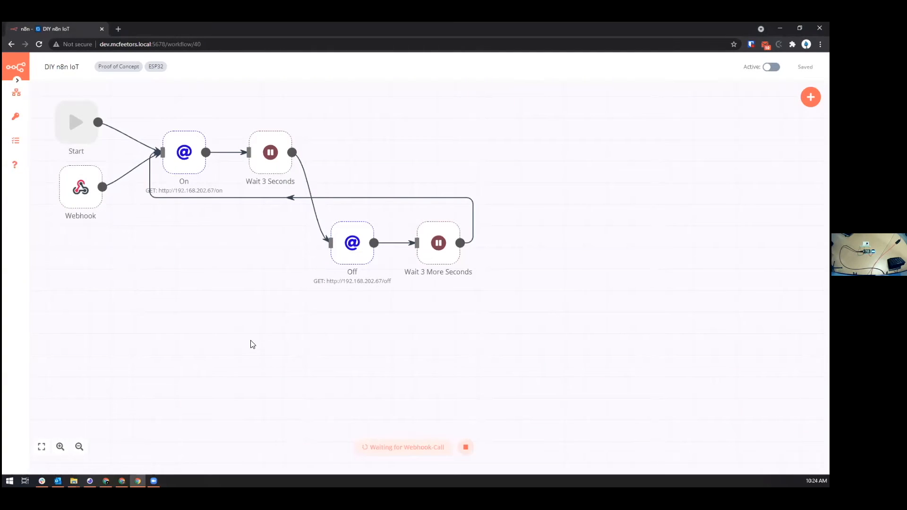
pyautogui.moveTo(278, 359)
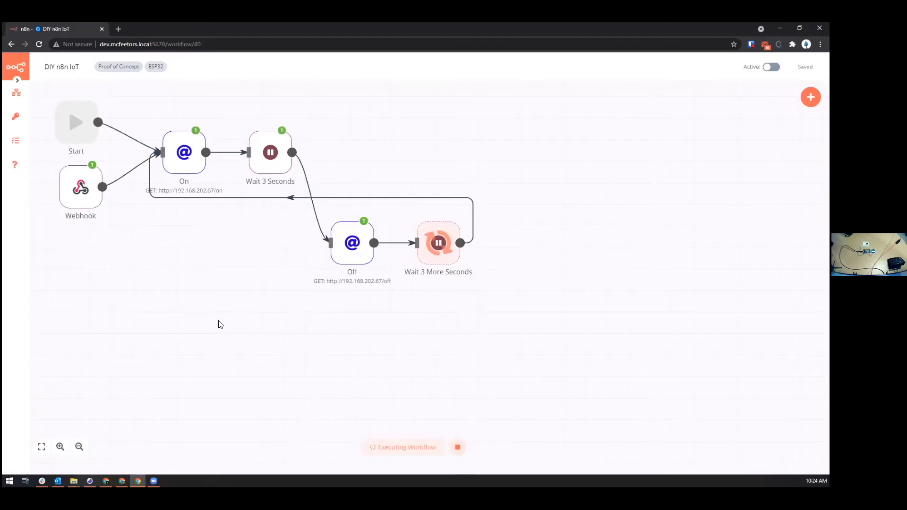
pyautogui.moveTo(172, 118)
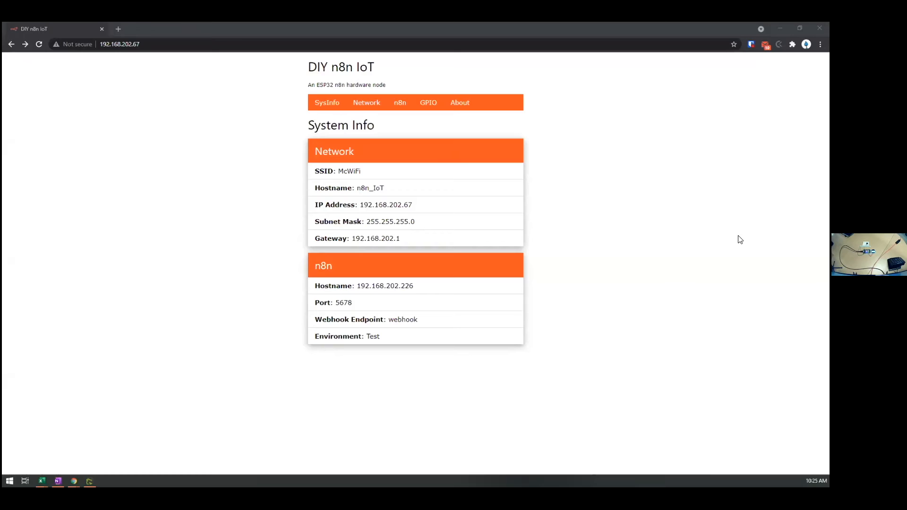
pyautogui.moveTo(647, 347)
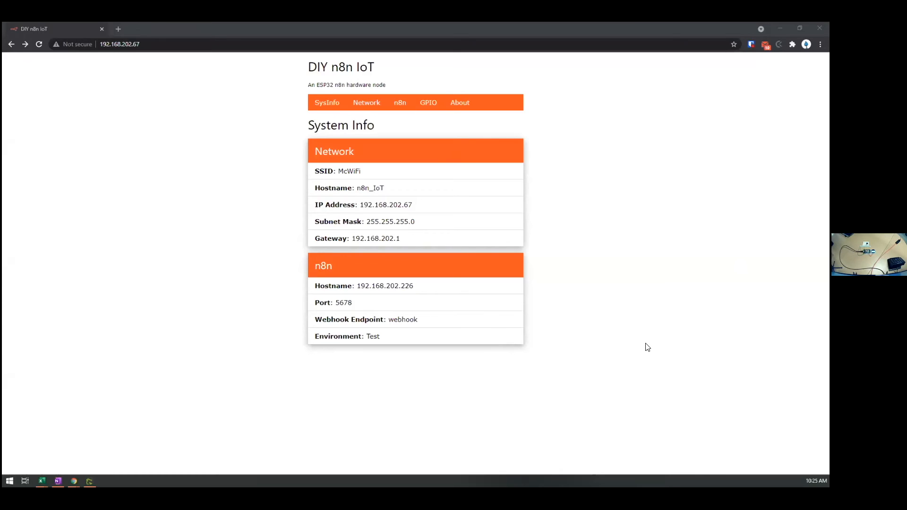
pyautogui.moveTo(257, 204)
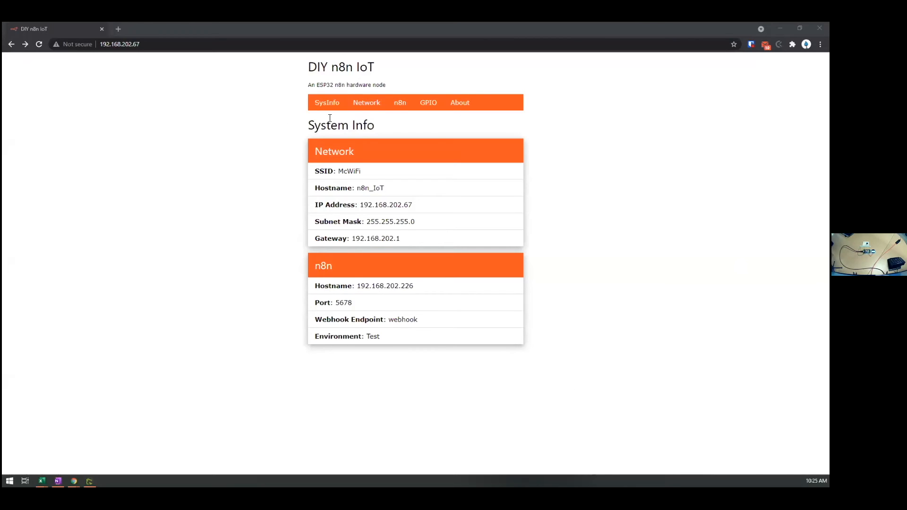
pyautogui.moveTo(320, 163)
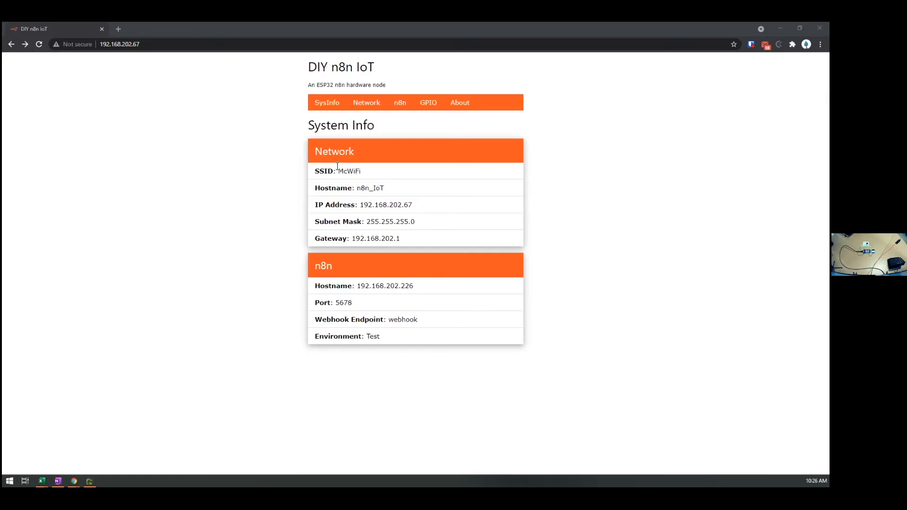
pyautogui.moveTo(337, 214)
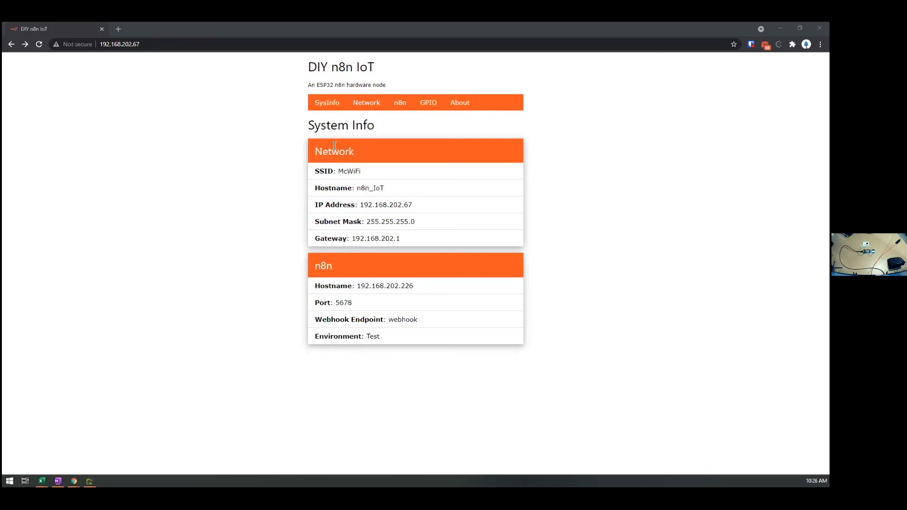
# - Open the ESP32 interface's Network page for Wi-Fi SSID and hostname settings
pyautogui.click(366, 103)
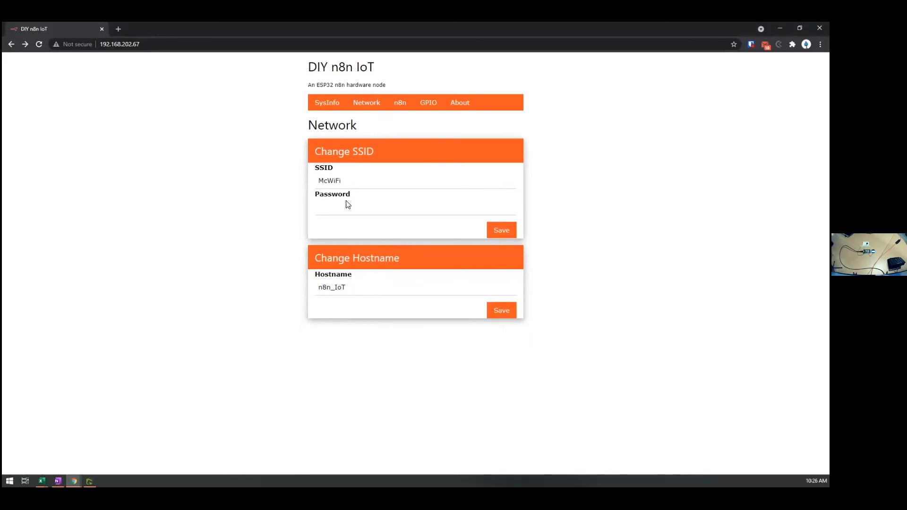
pyautogui.moveTo(403, 96)
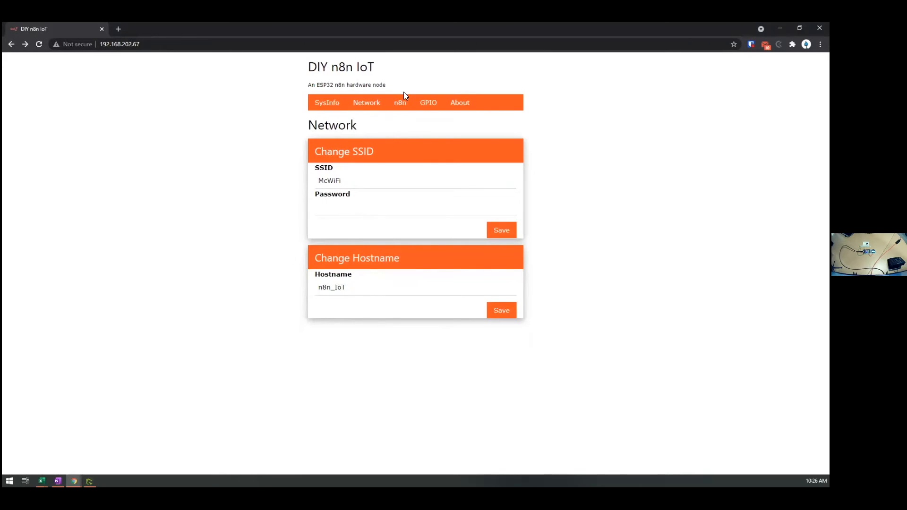
# - View the n8n server settings page, then the GPIO pin configuration page
pyautogui.click(400, 102)
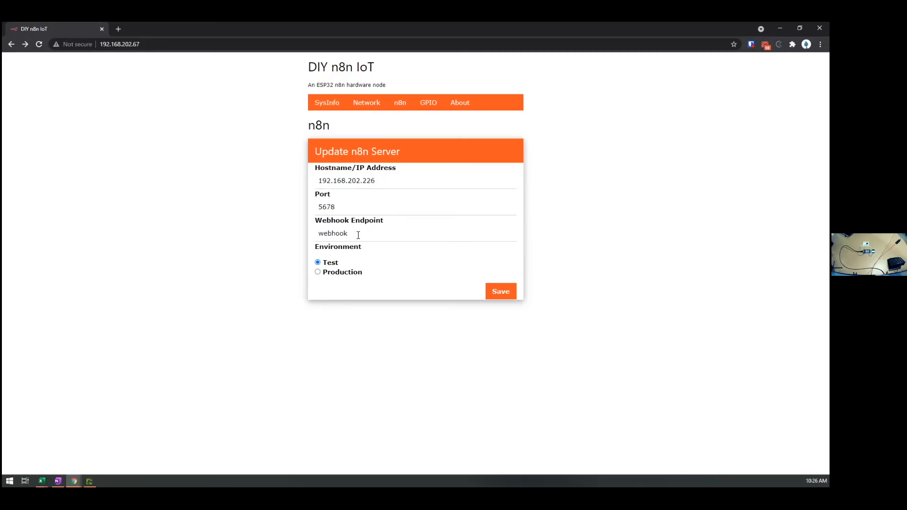
pyautogui.moveTo(400, 102)
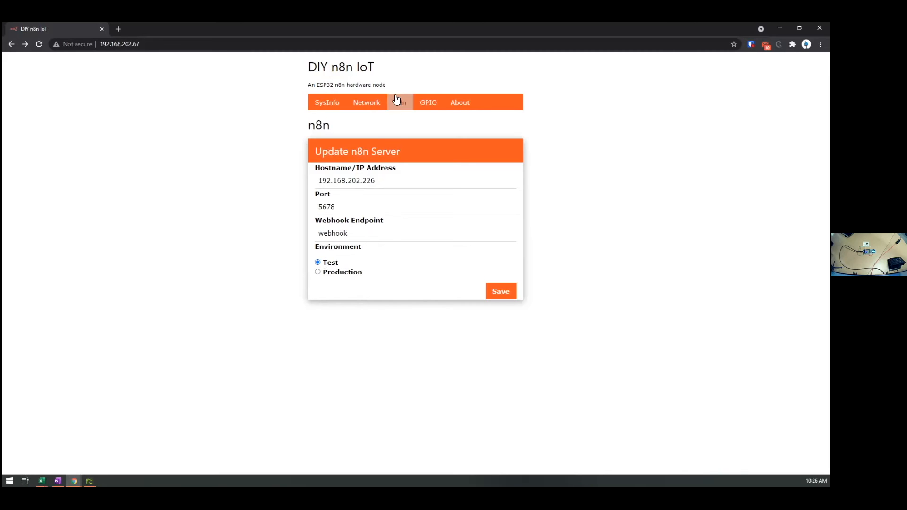
pyautogui.click(427, 103)
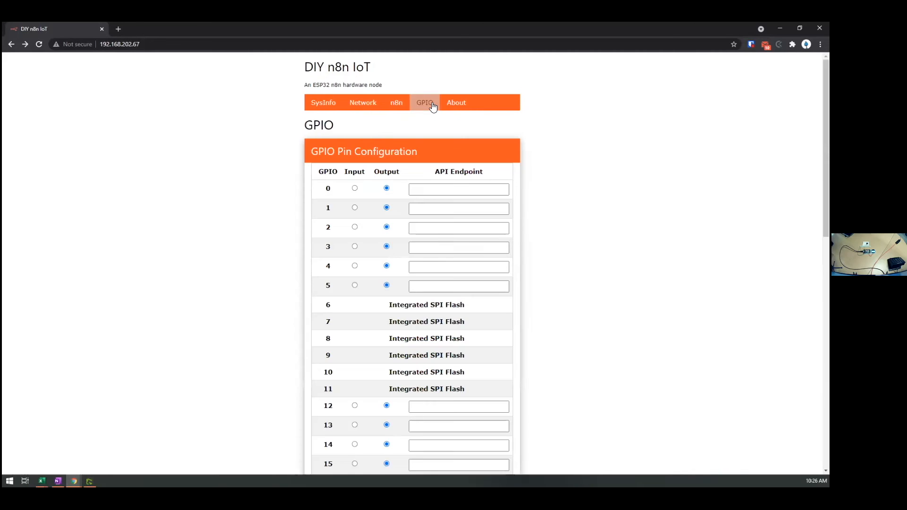
pyautogui.moveTo(572, 203)
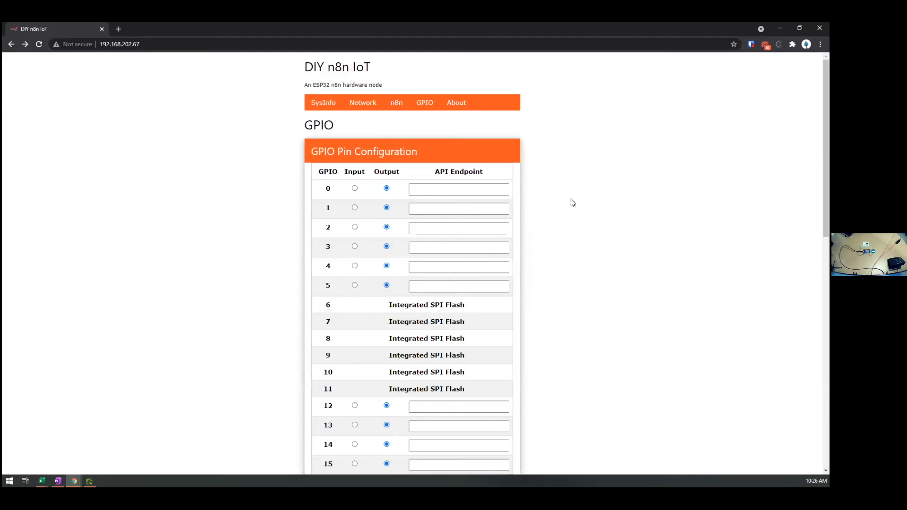
pyautogui.moveTo(464, 348)
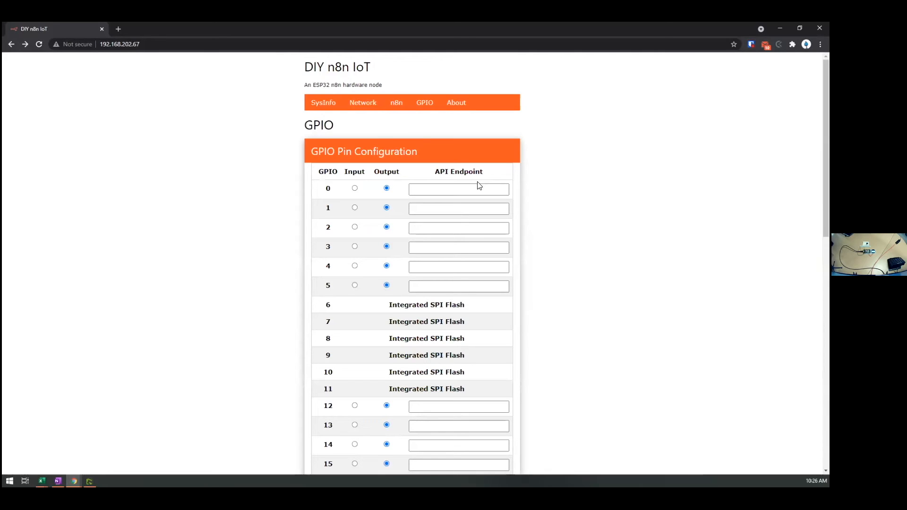
pyautogui.click(458, 208)
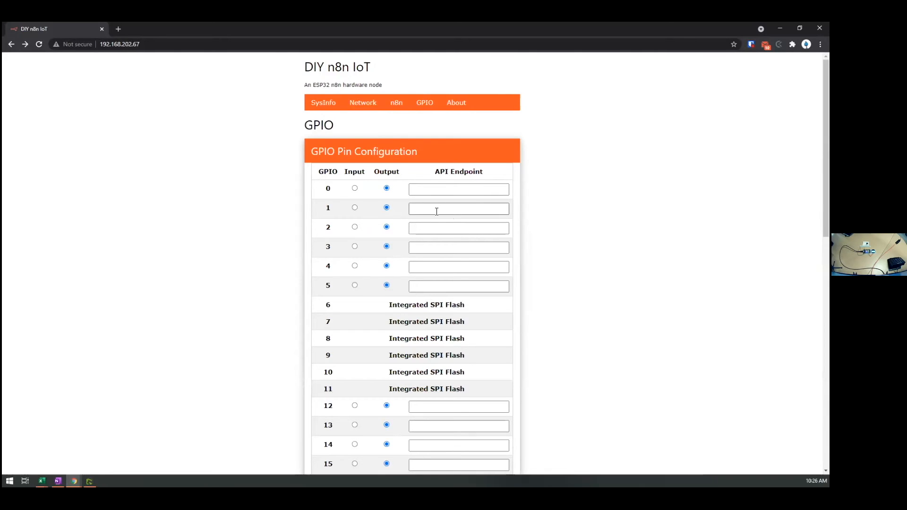
pyautogui.scroll(-3)
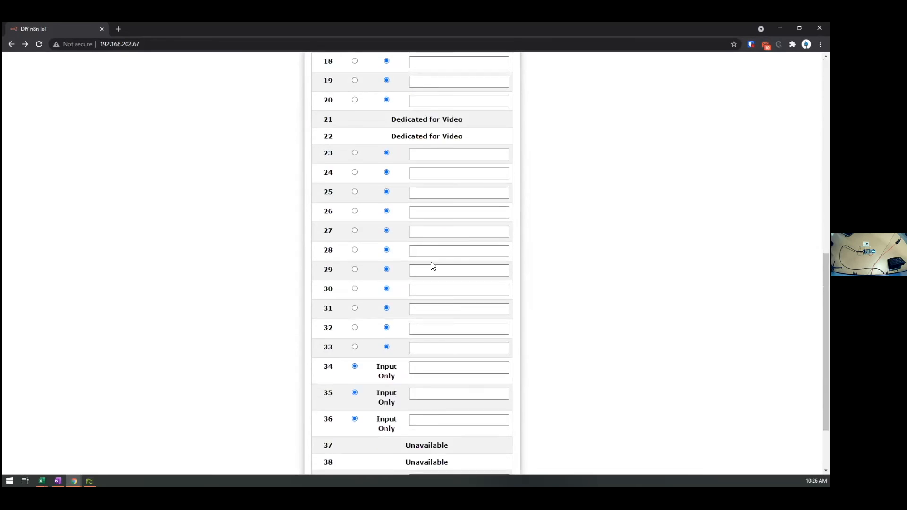
pyautogui.scroll(3)
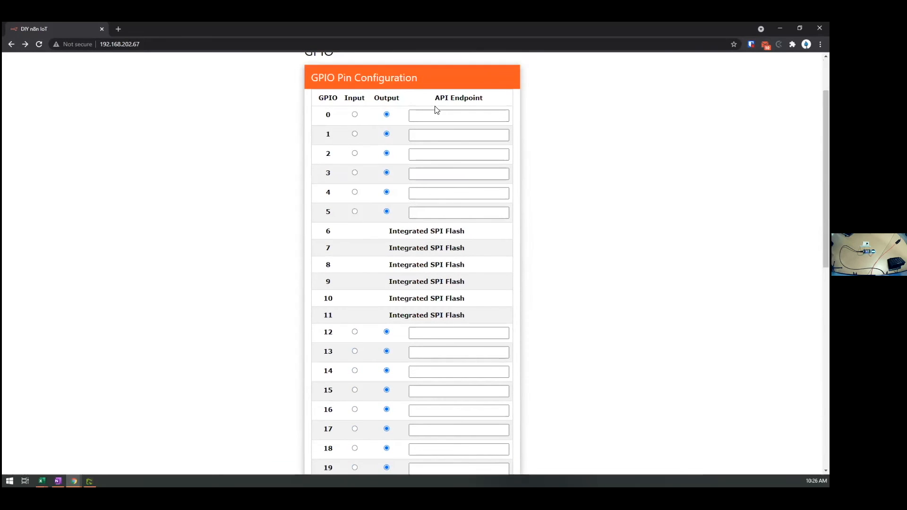
pyautogui.click(458, 115)
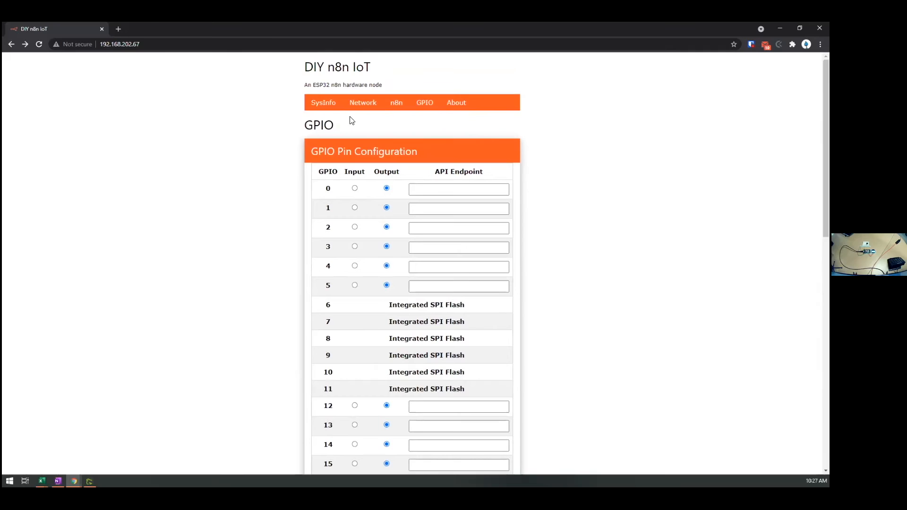
pyautogui.moveTo(596, 168)
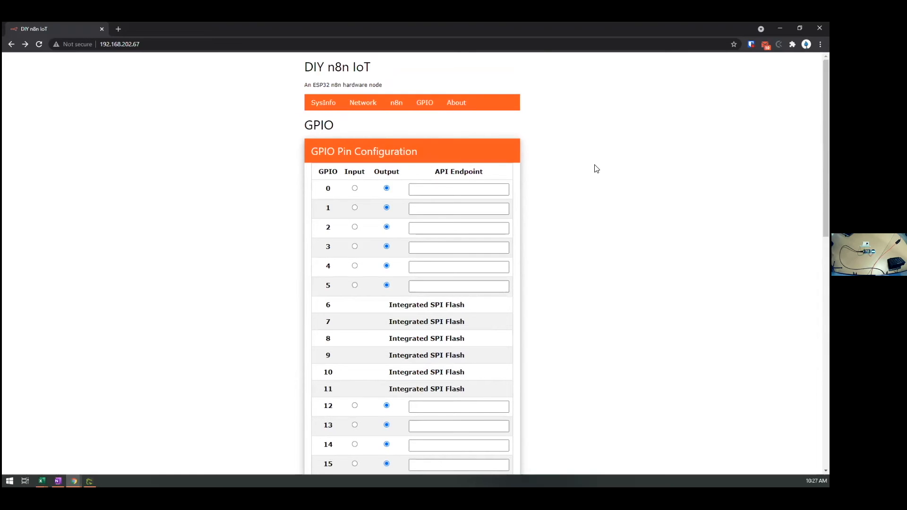
pyautogui.moveTo(554, 132)
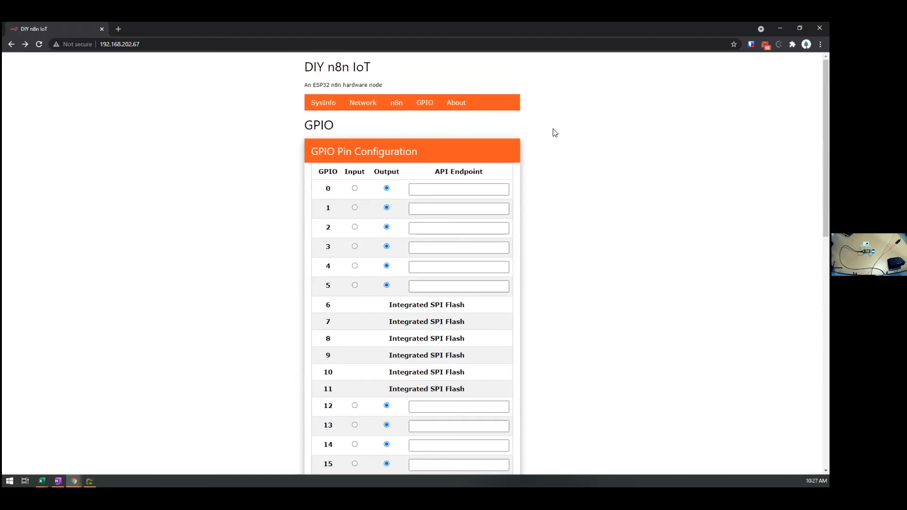